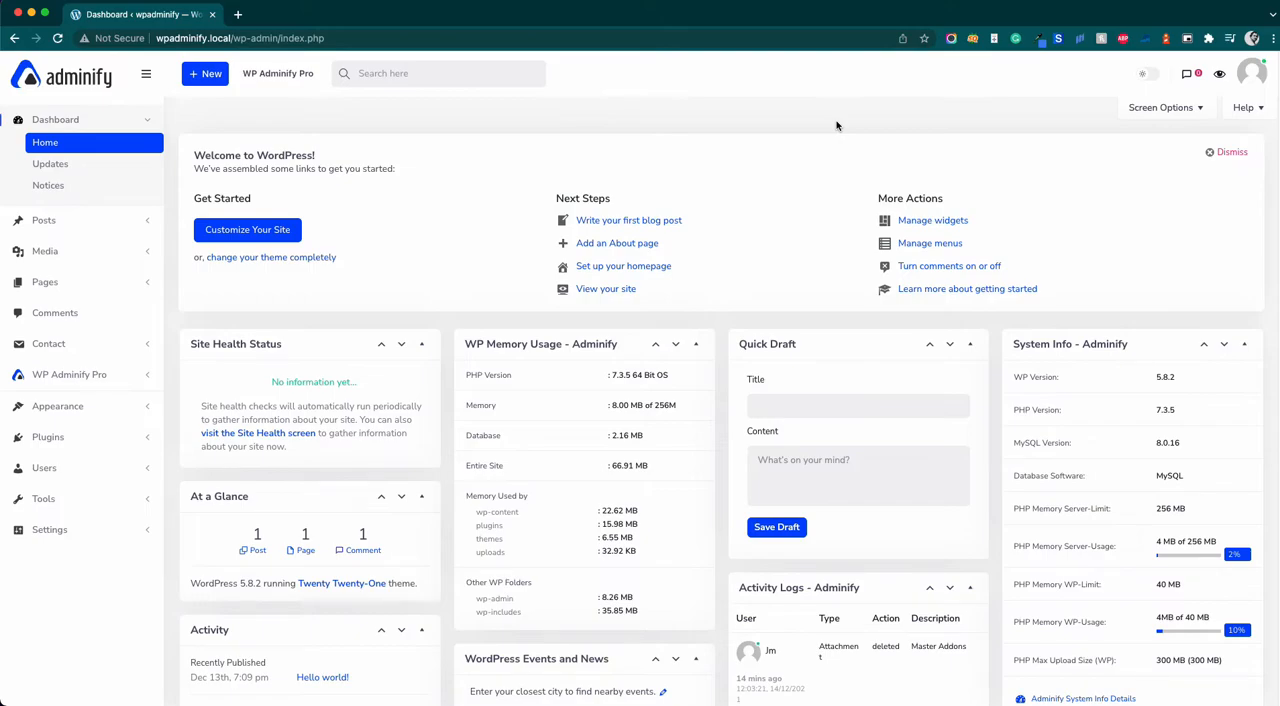
mouse_move(910, 112)
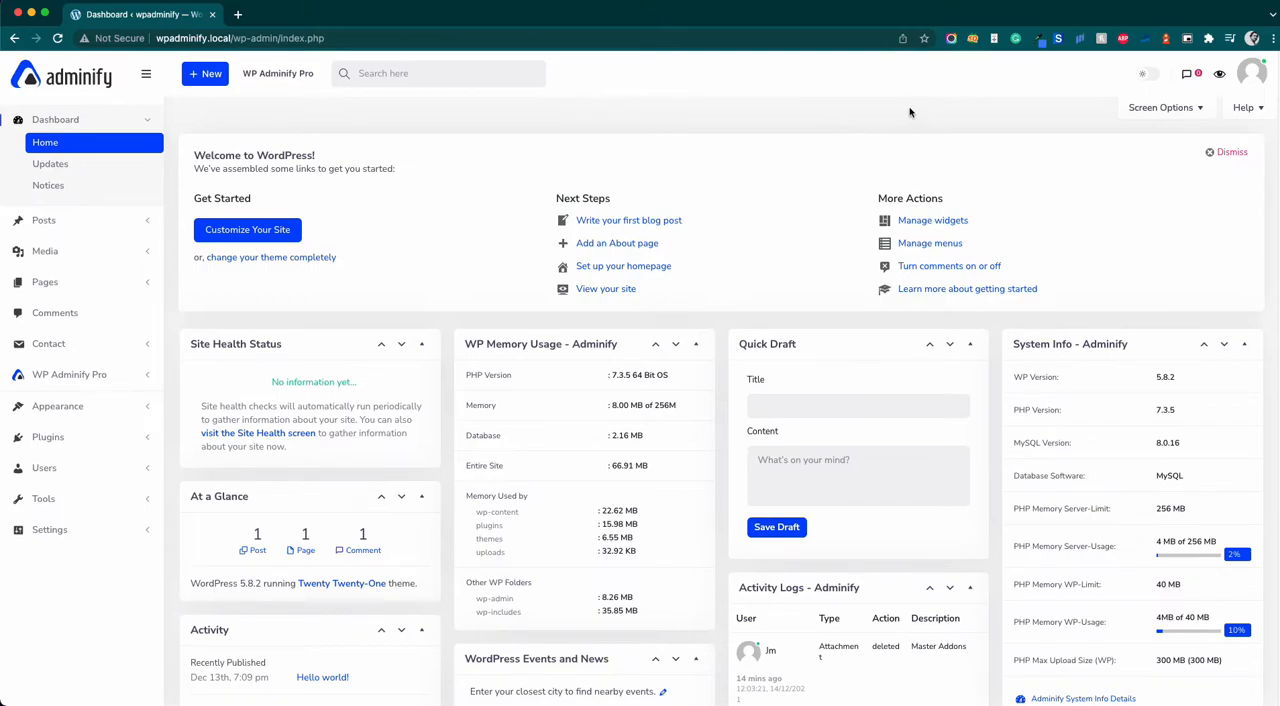
mouse_move(856, 160)
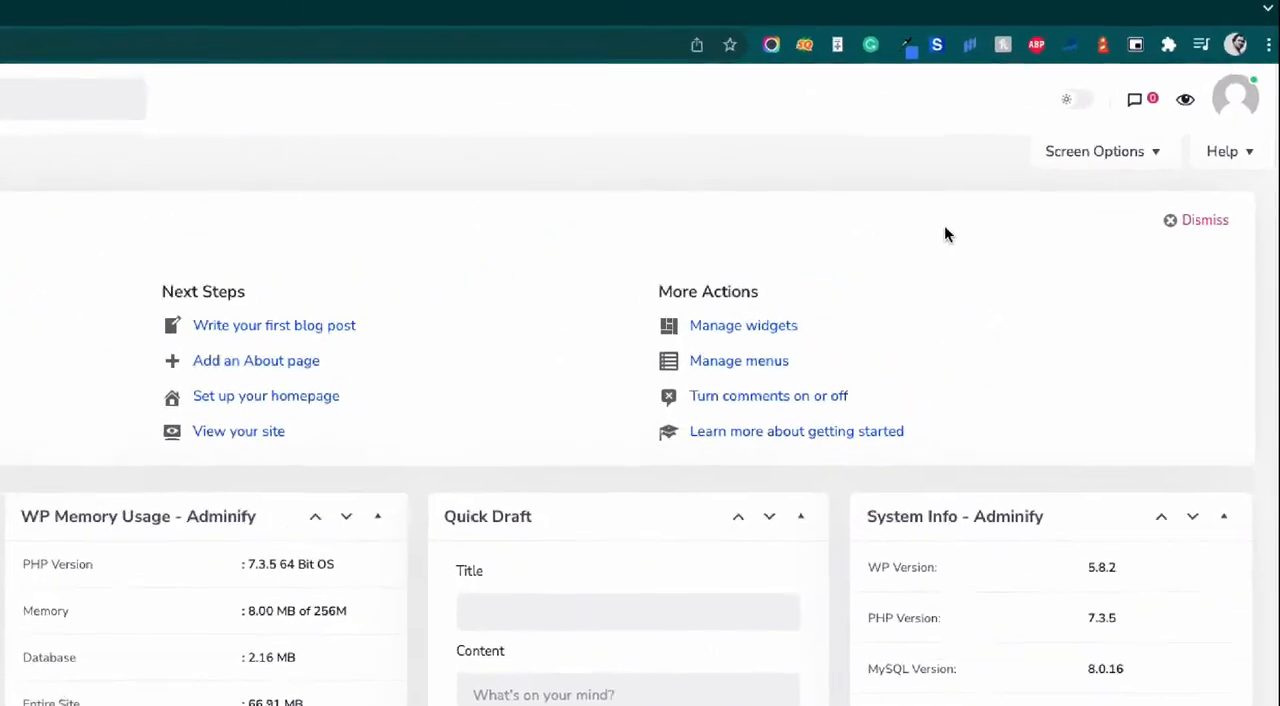
Toggle the admin to dark and back to light, then open WP Adminify Pro's Dark/Light Mode settings
left_click(1051, 108)
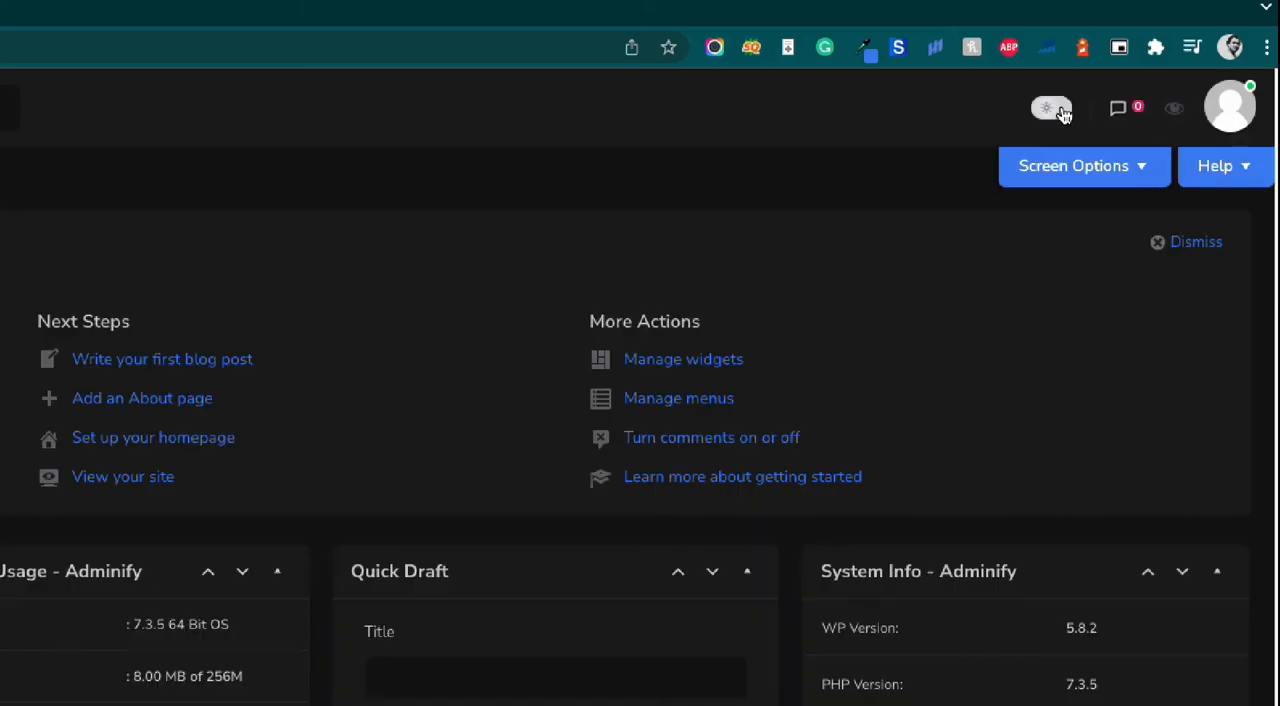
left_click(1059, 108)
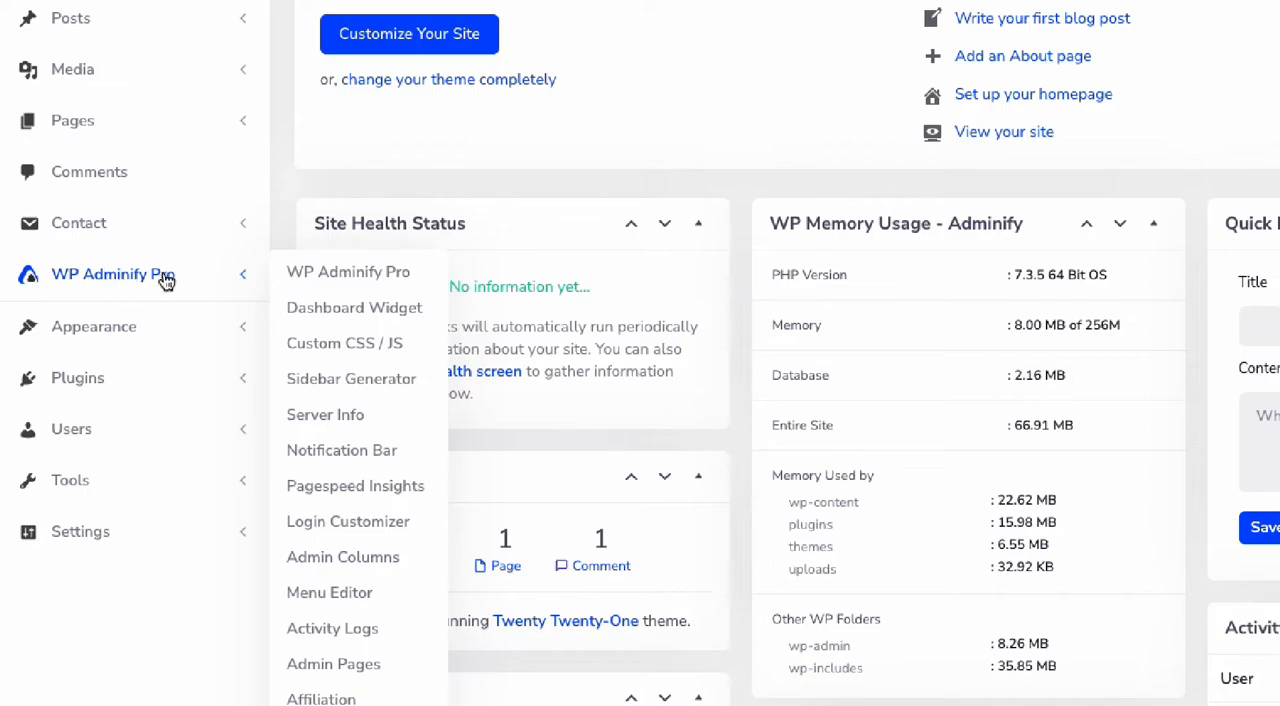
left_click(113, 273)
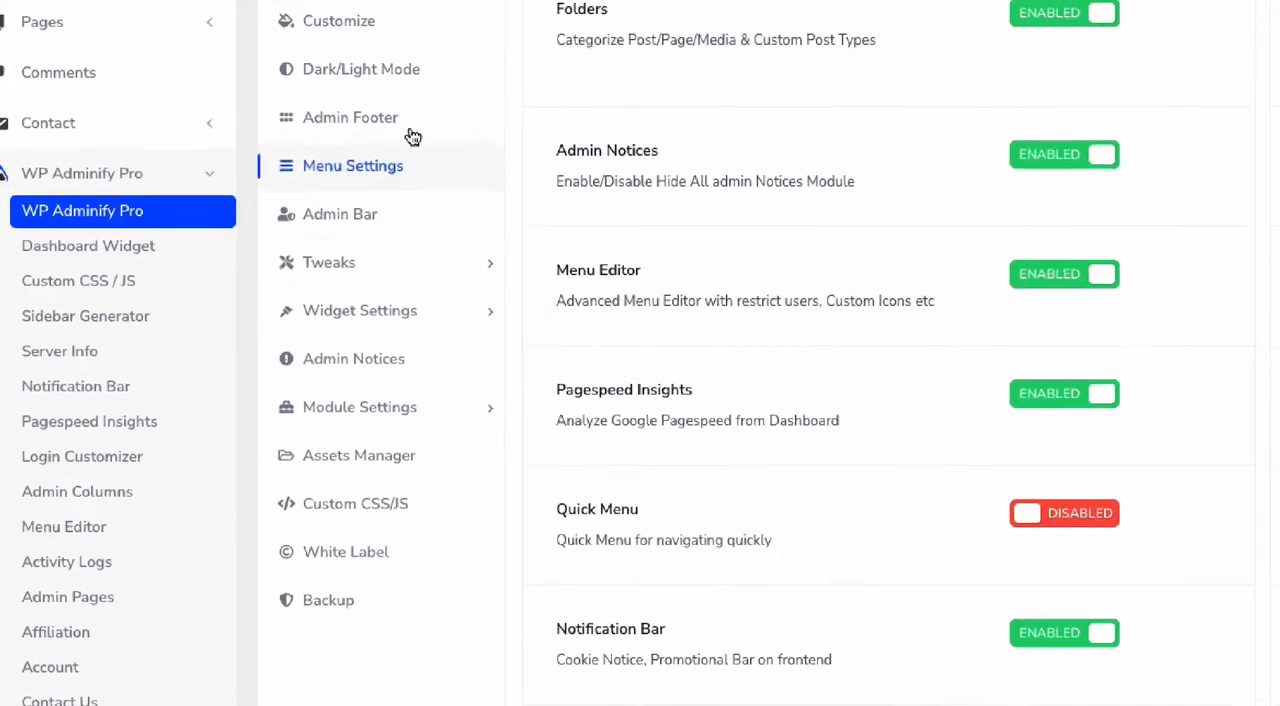
left_click(362, 68)
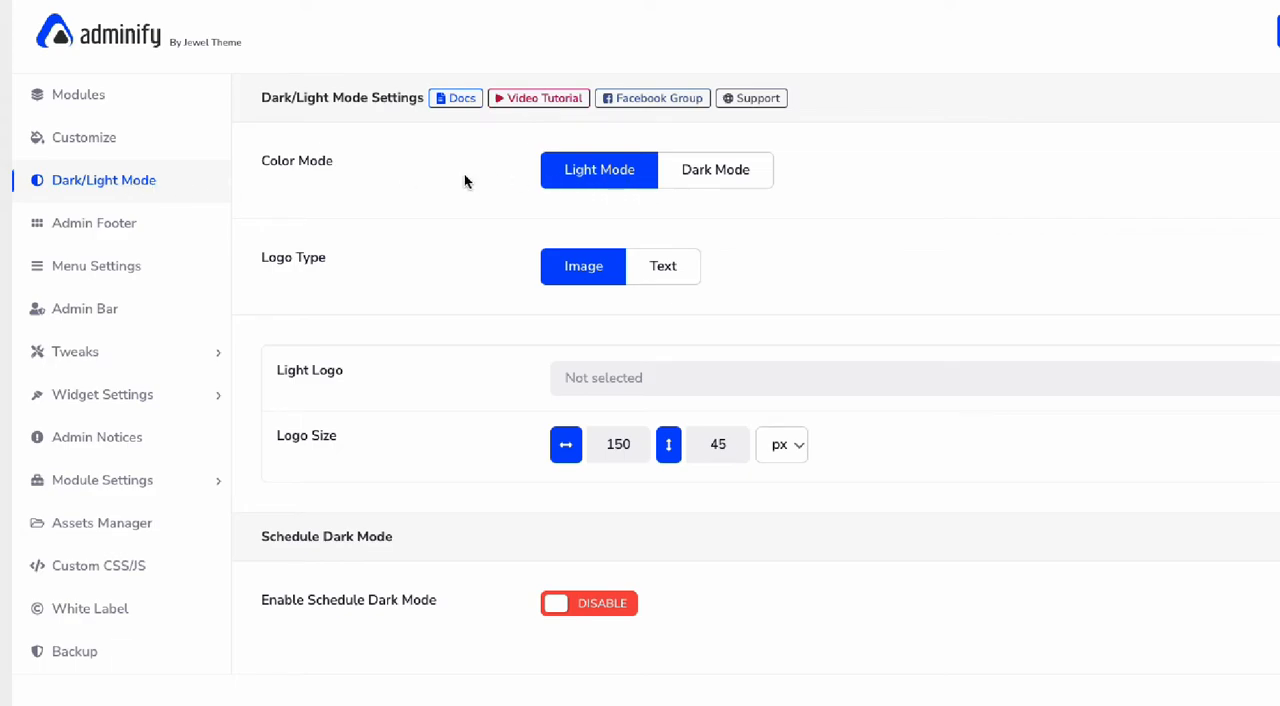
mouse_move(321, 373)
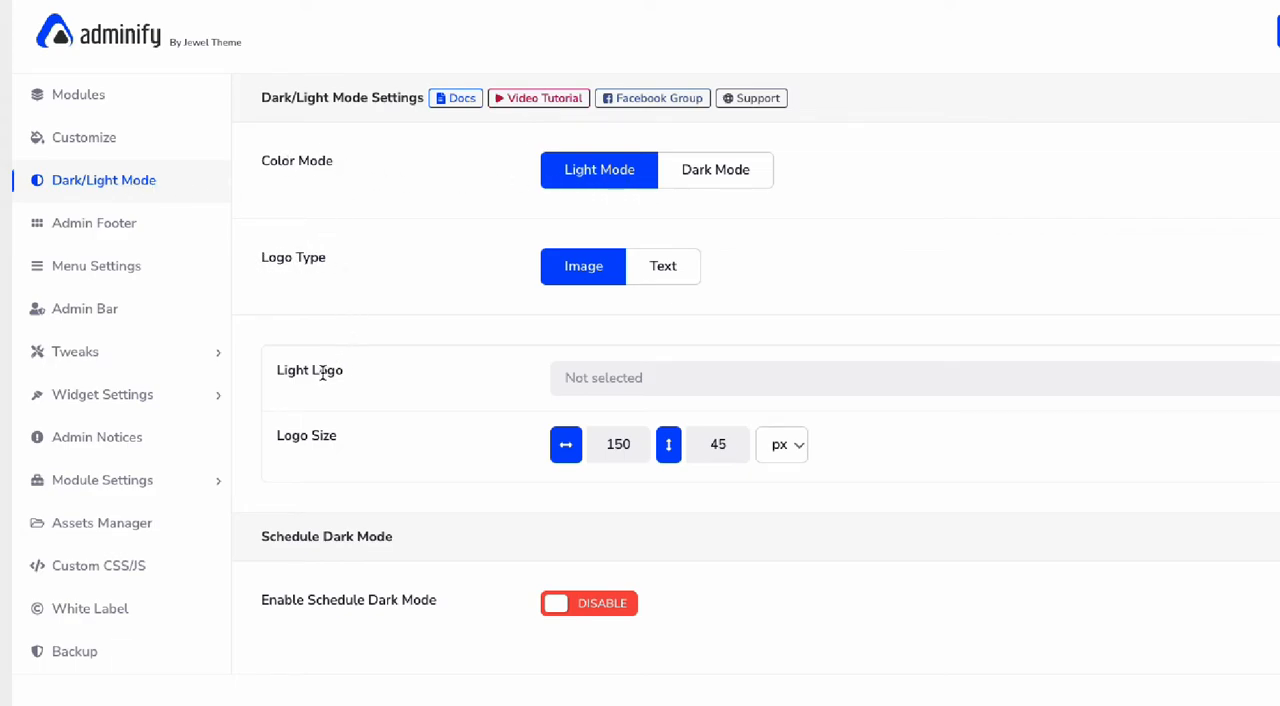
mouse_move(424, 551)
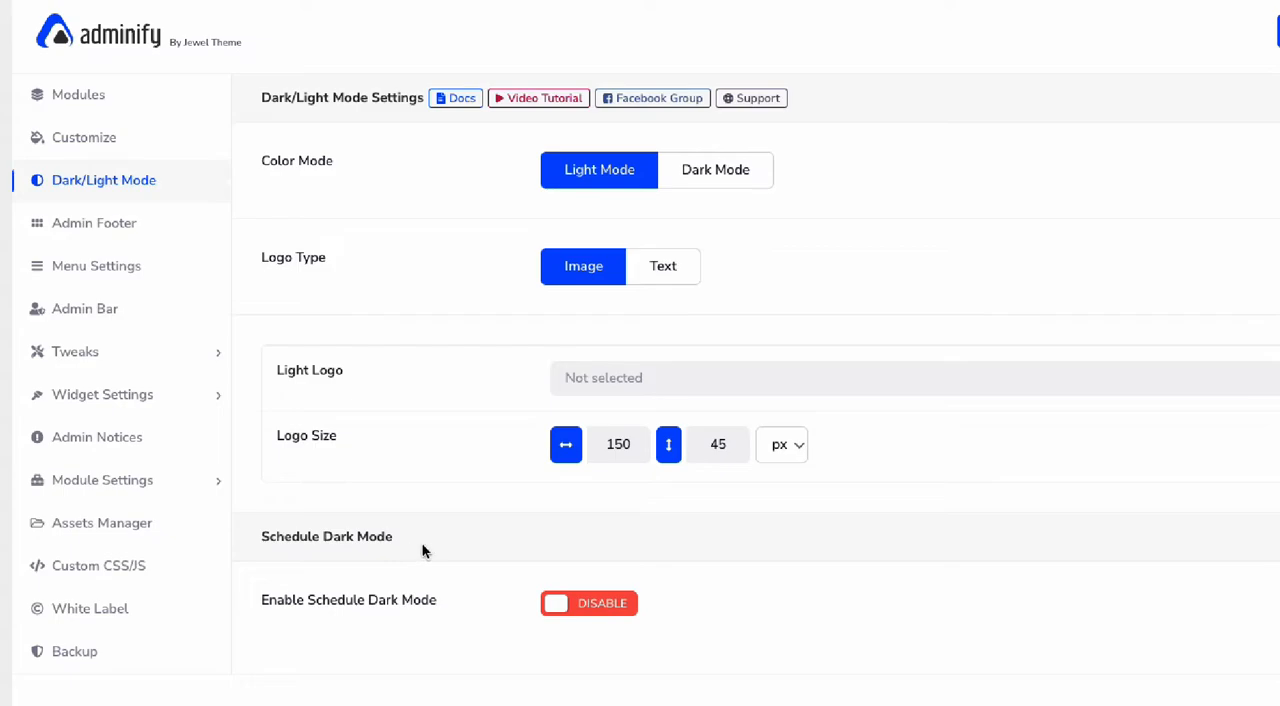
mouse_move(707, 175)
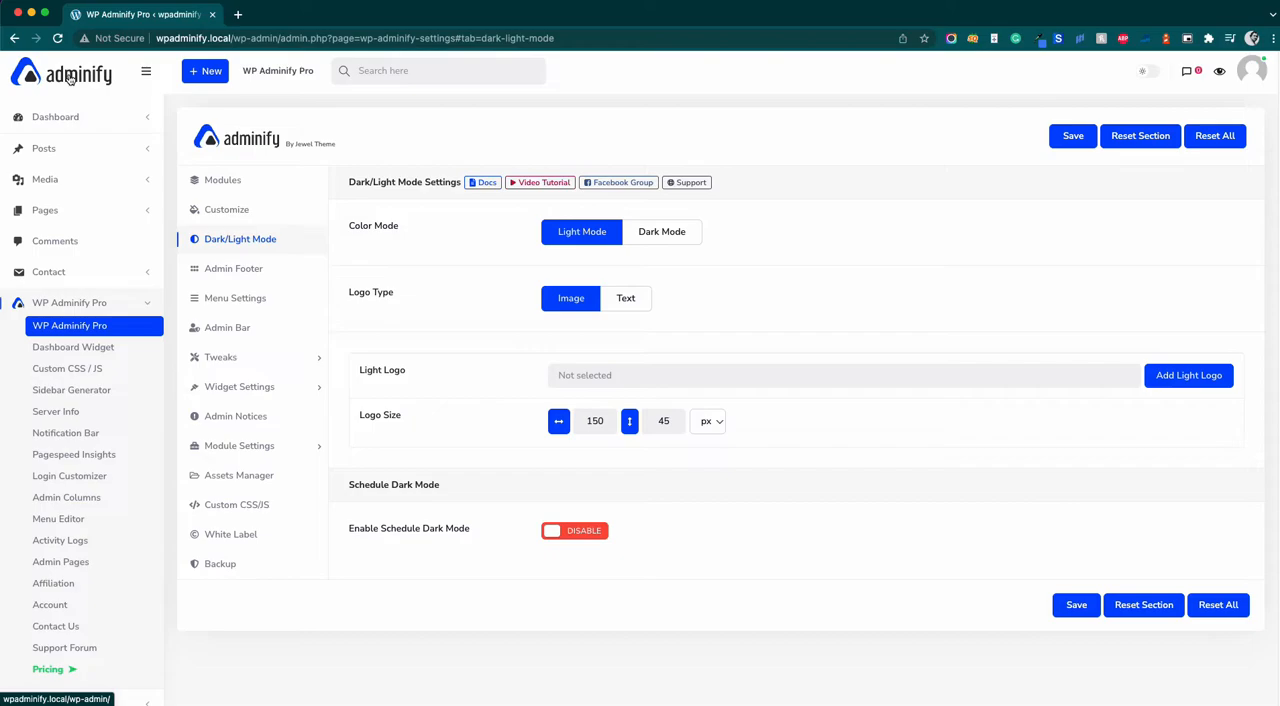
mouse_move(94, 86)
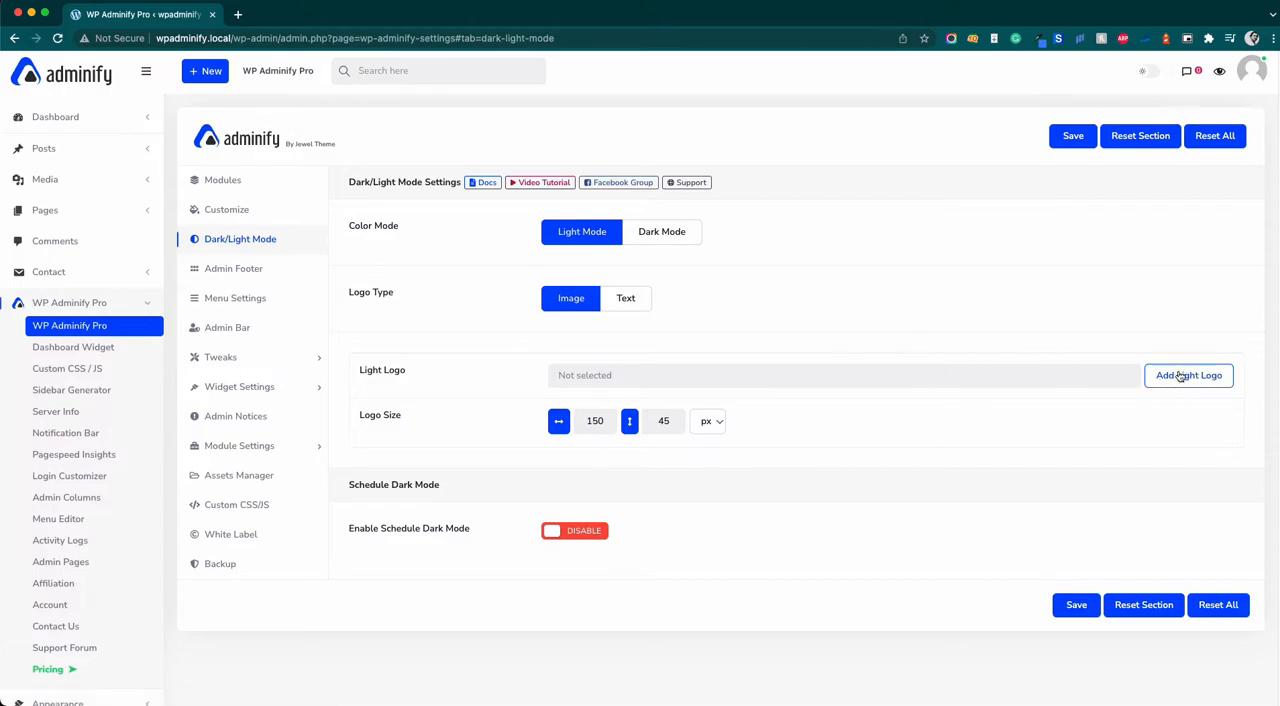
Set Masteraddons.png as the light logo and MasterAddons-white.png as the dark logo, and save
left_click(1188, 375)
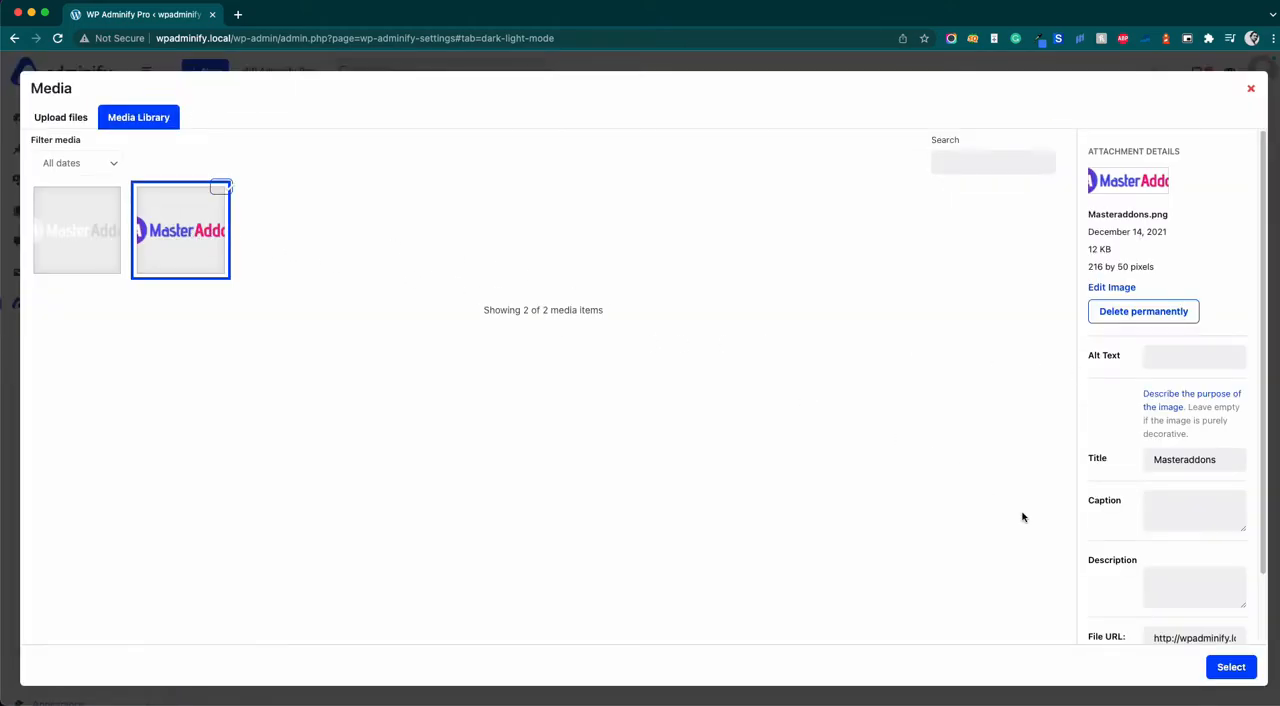
left_click(1229, 666)
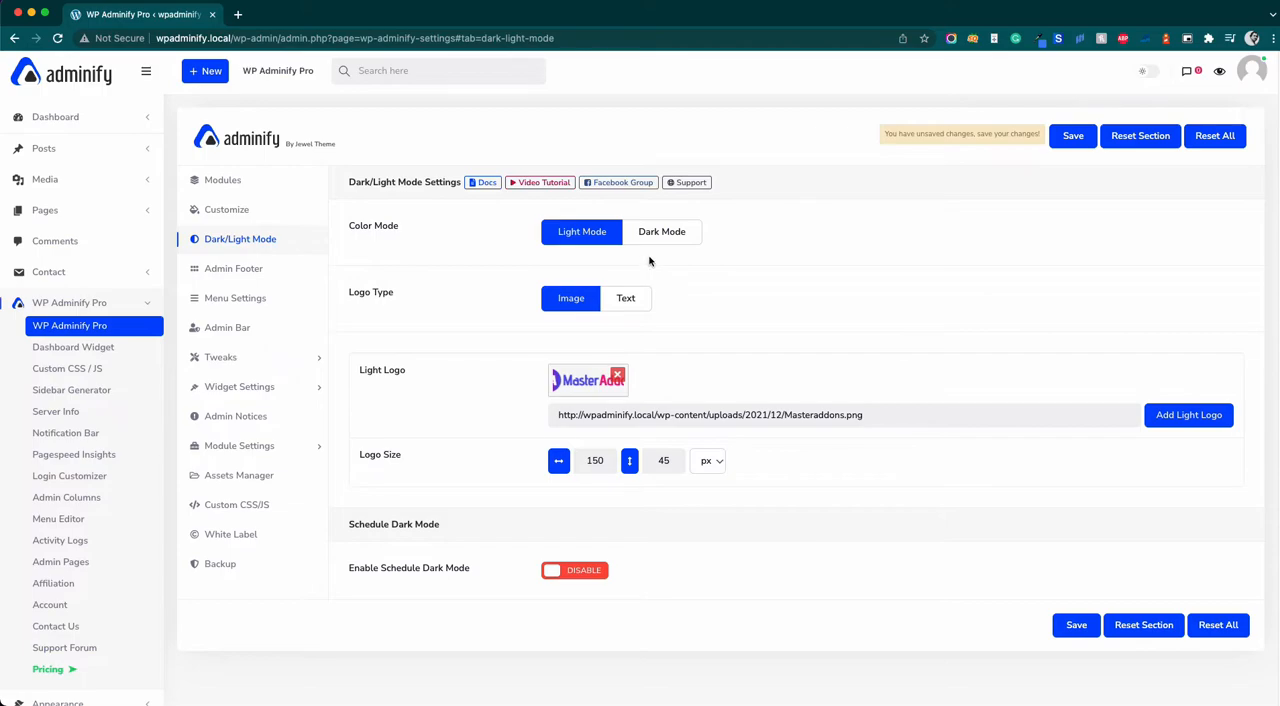
left_click(1189, 415)
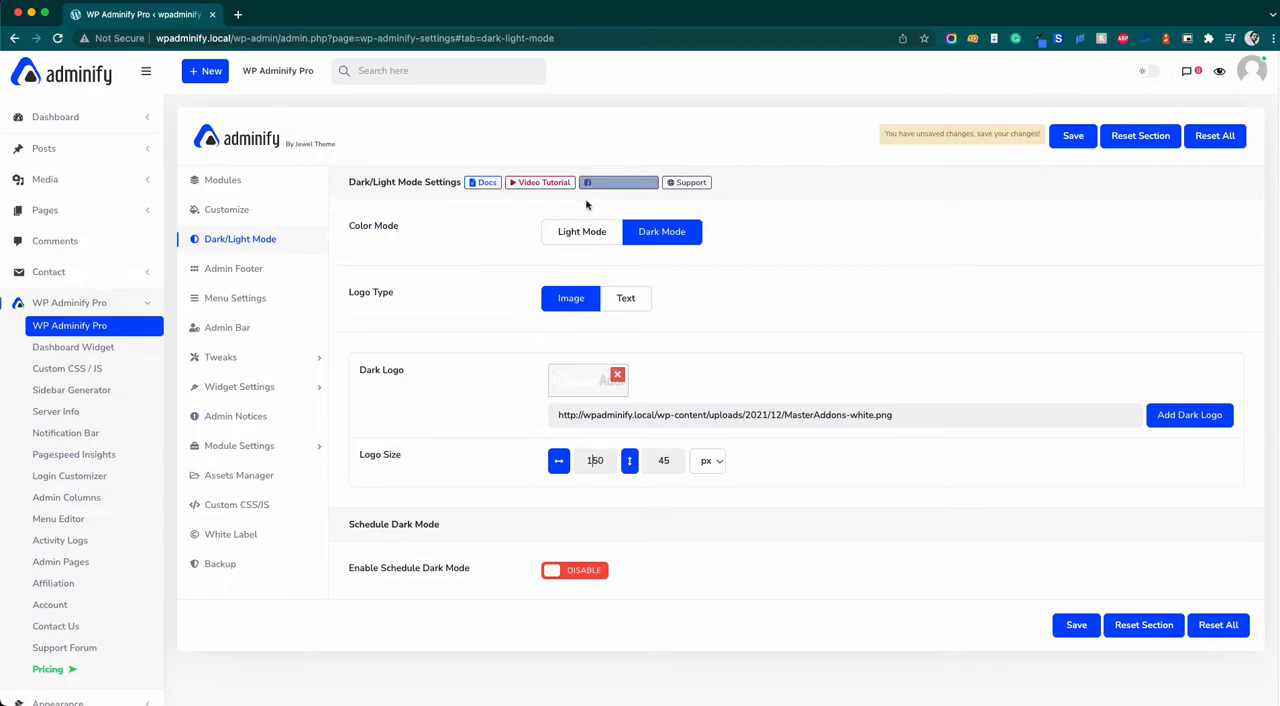
left_click(581, 231)
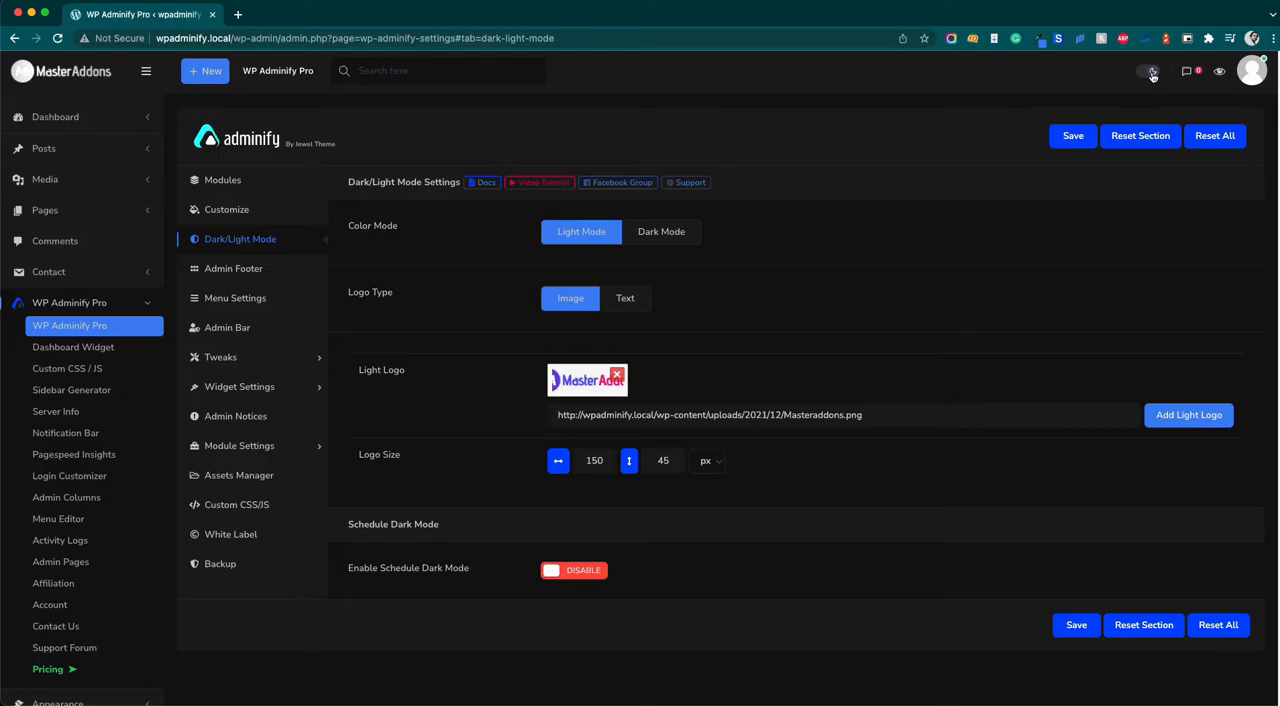
Switch the admin back to light mode and scroll down to the Schedule Dark Mode section
left_click(1150, 71)
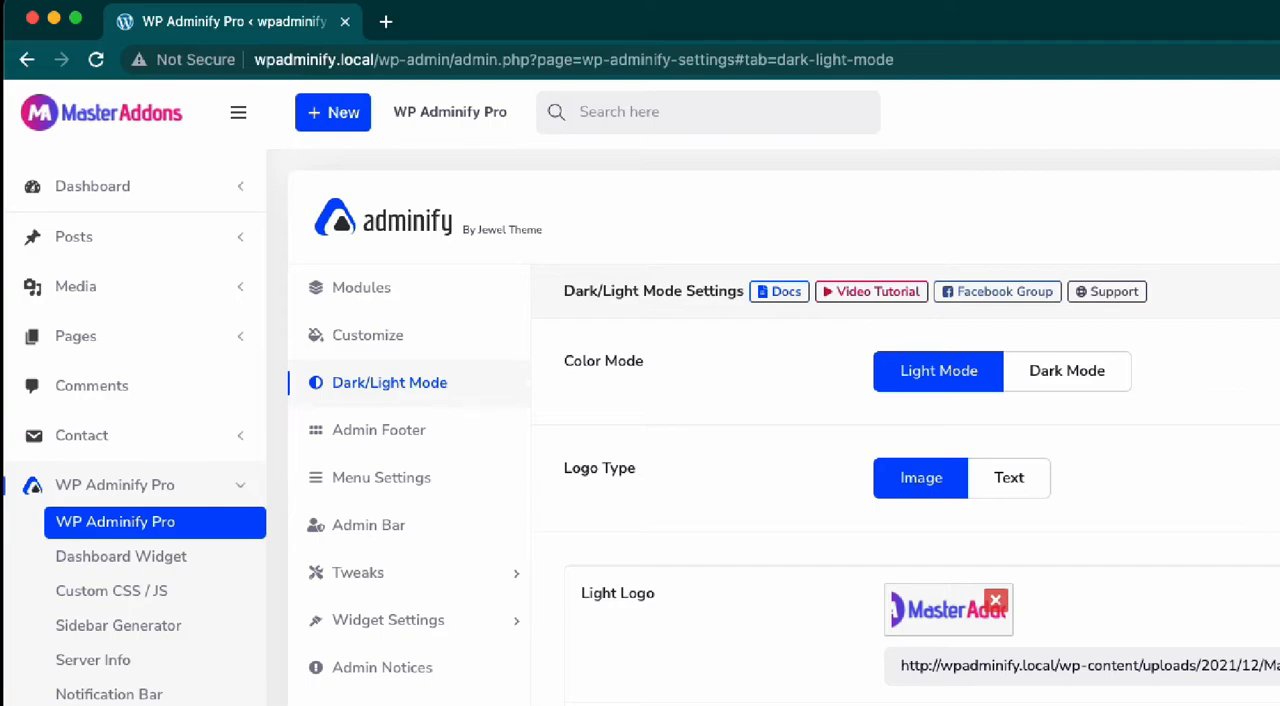
scroll("down", 3)
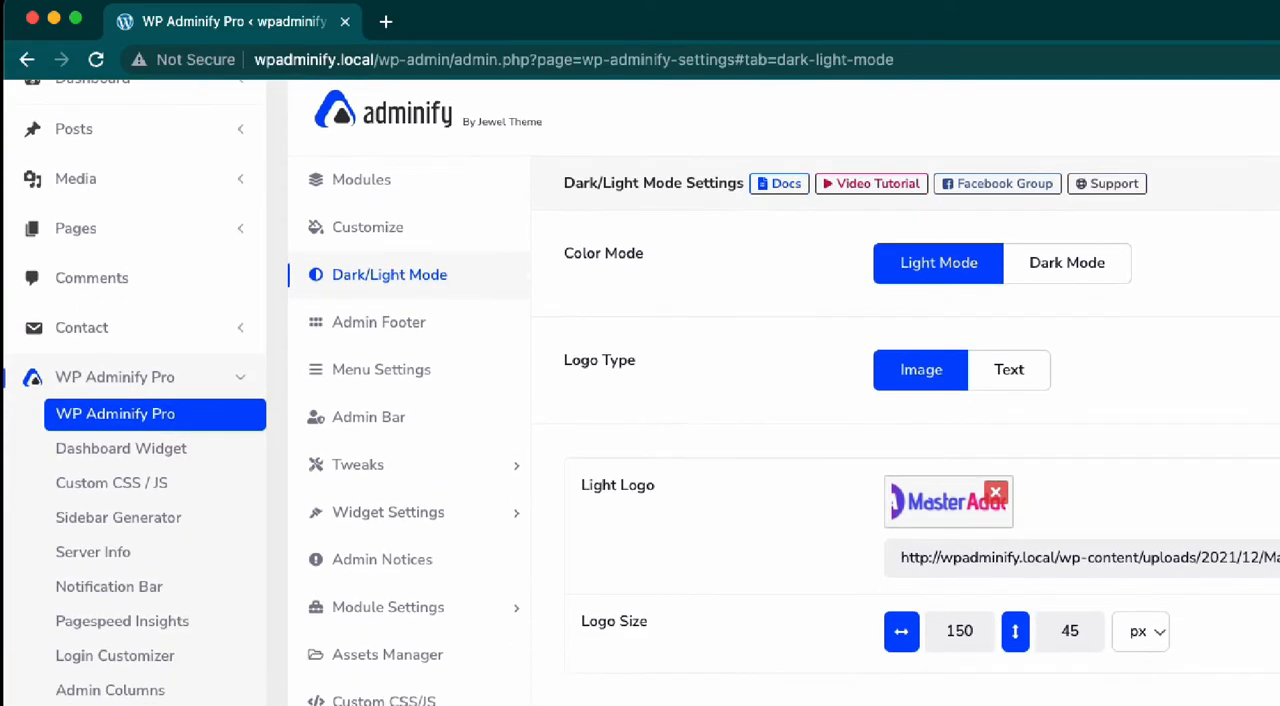
scroll("down", 3)
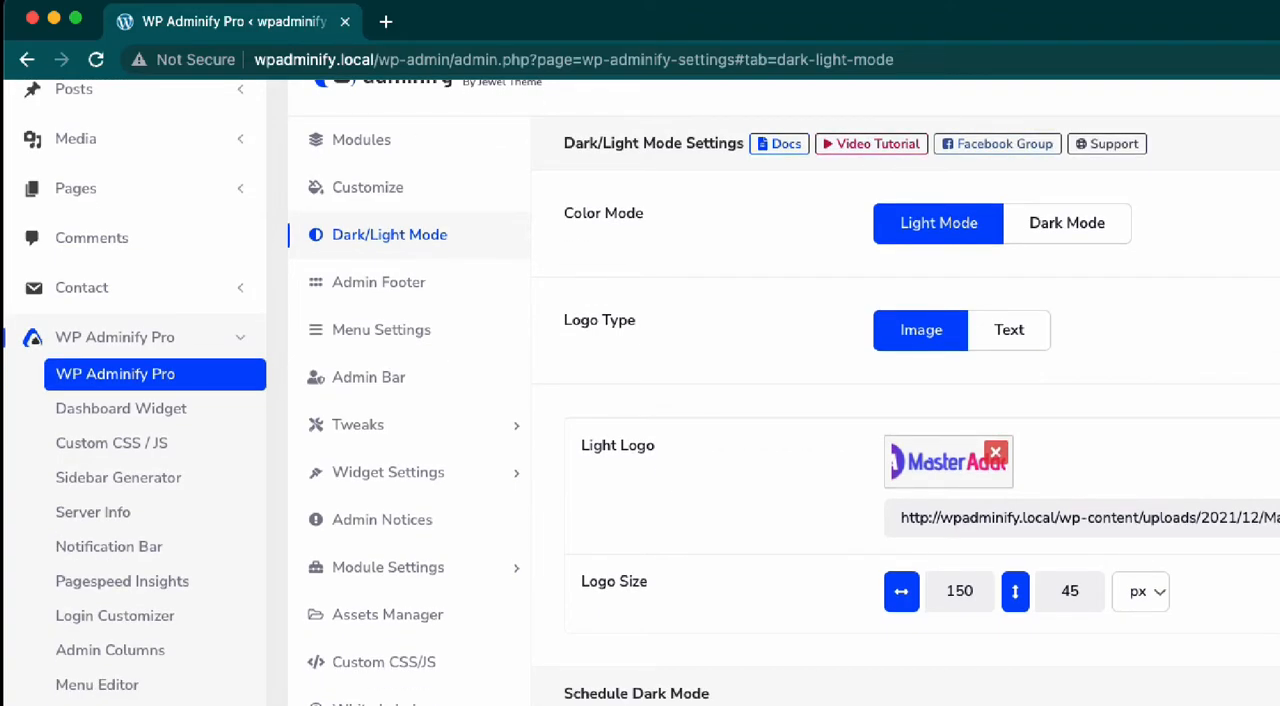
scroll("down", 3)
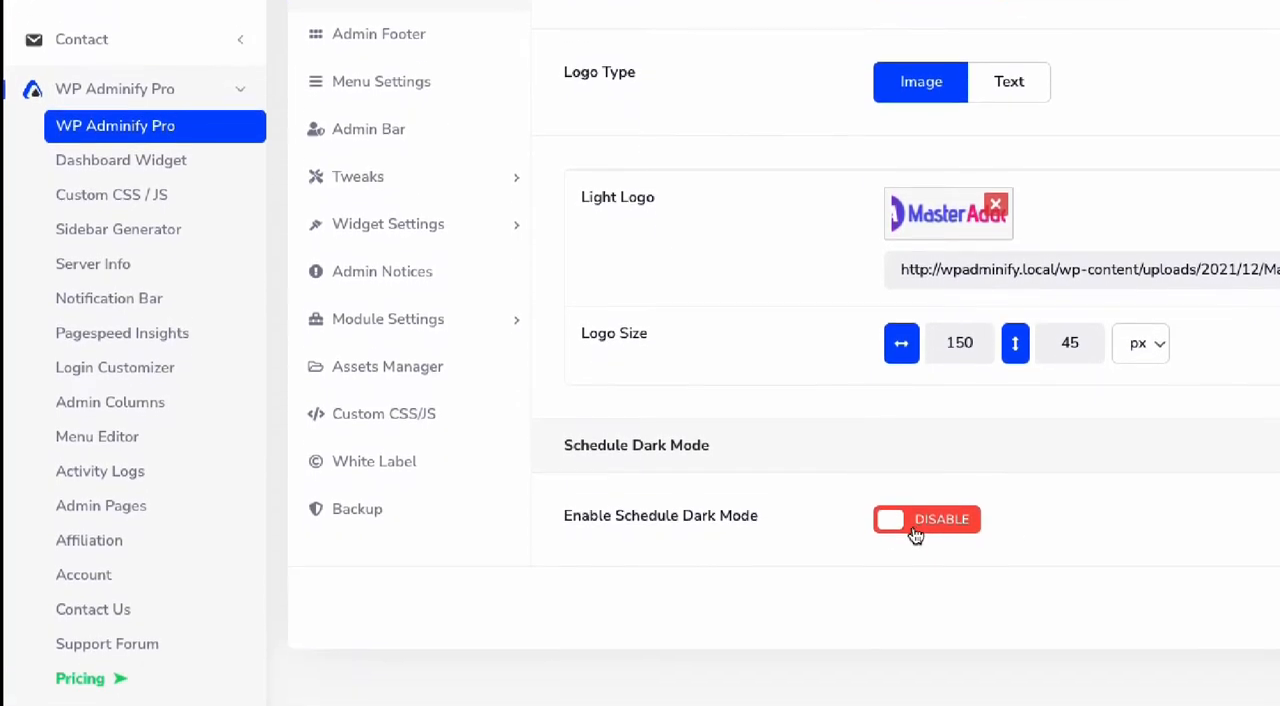
Enable scheduled dark mode with a Custom 04:00–08:00 schedule, then make it follow the system appearance
left_click(927, 519)
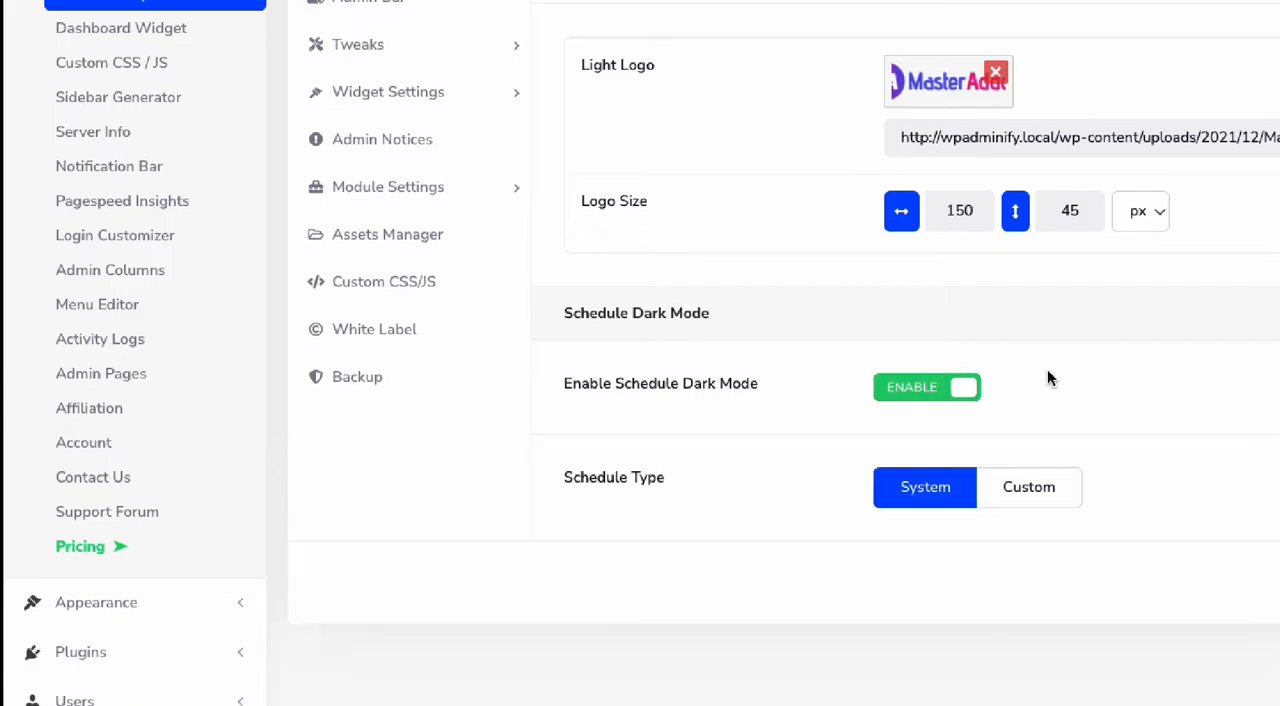
scroll("down", 3)
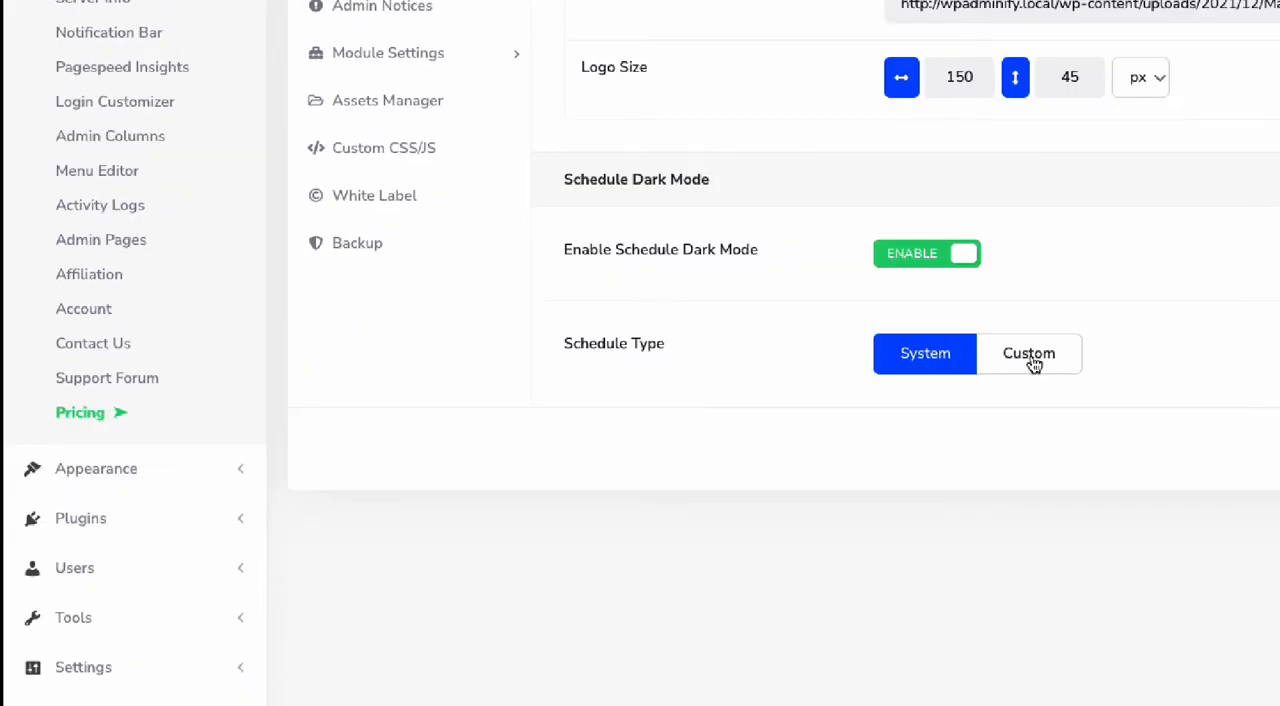
left_click(1029, 353)
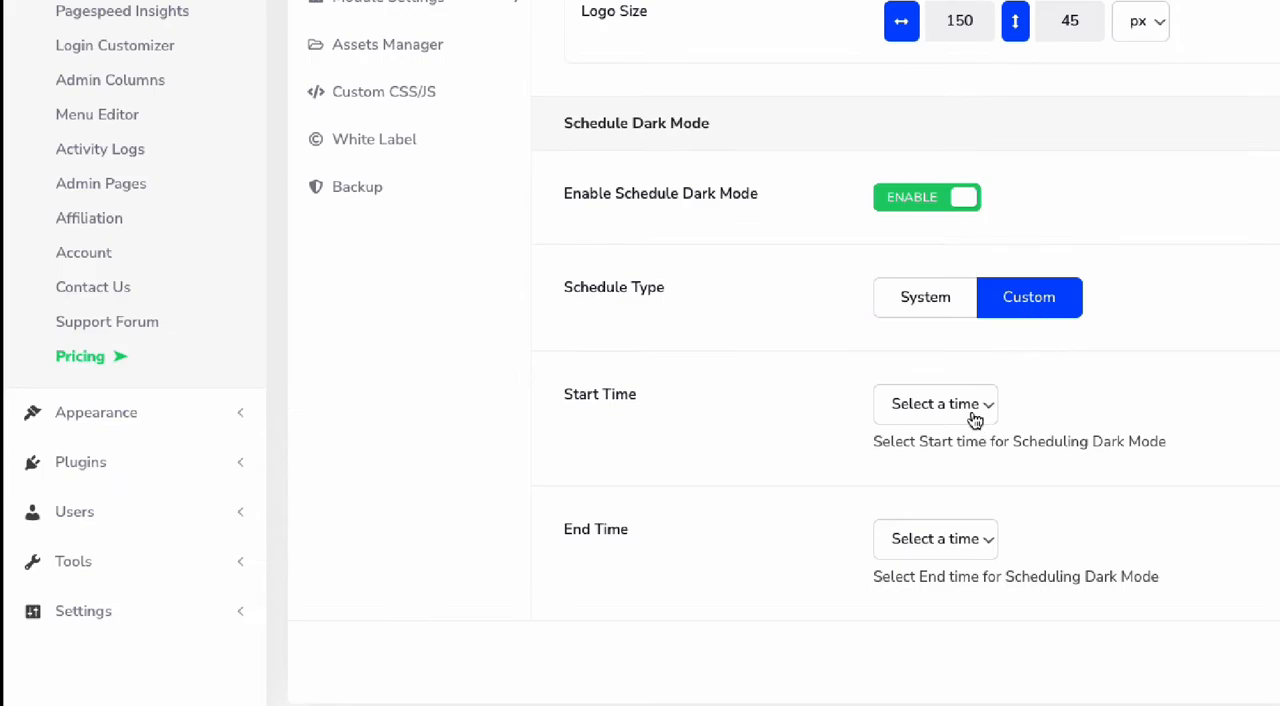
left_click(935, 404)
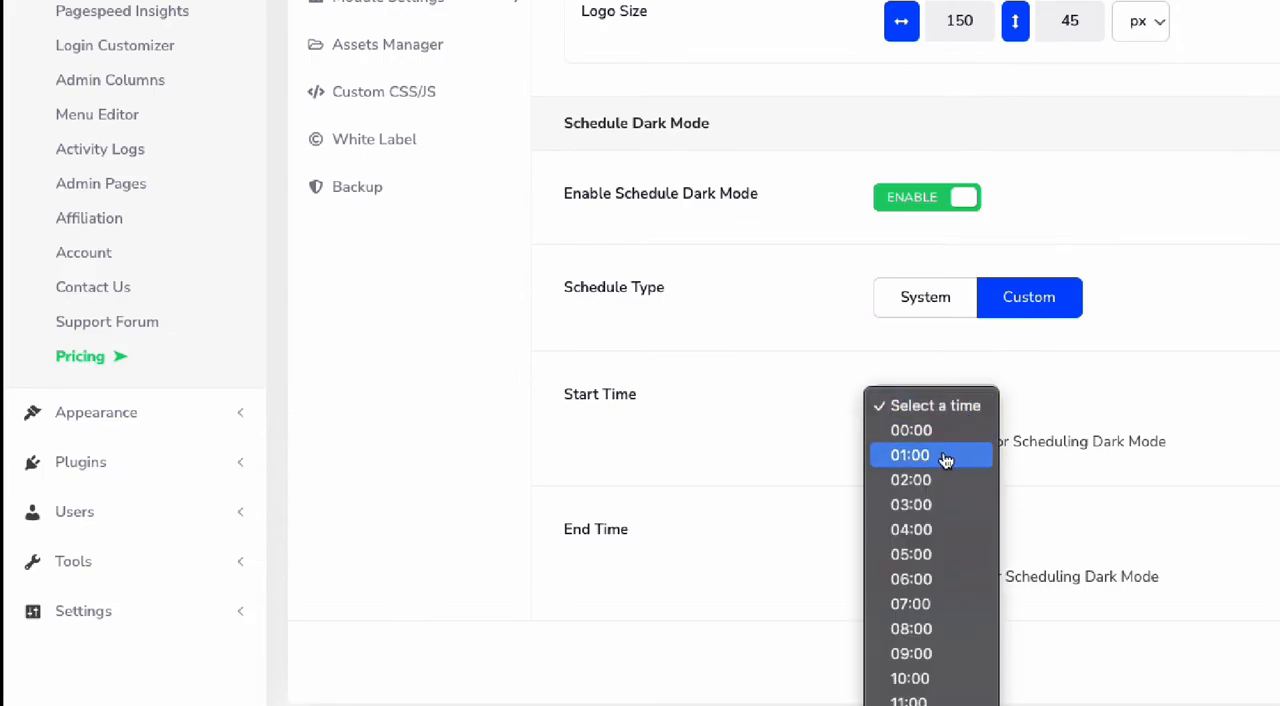
mouse_move(962, 499)
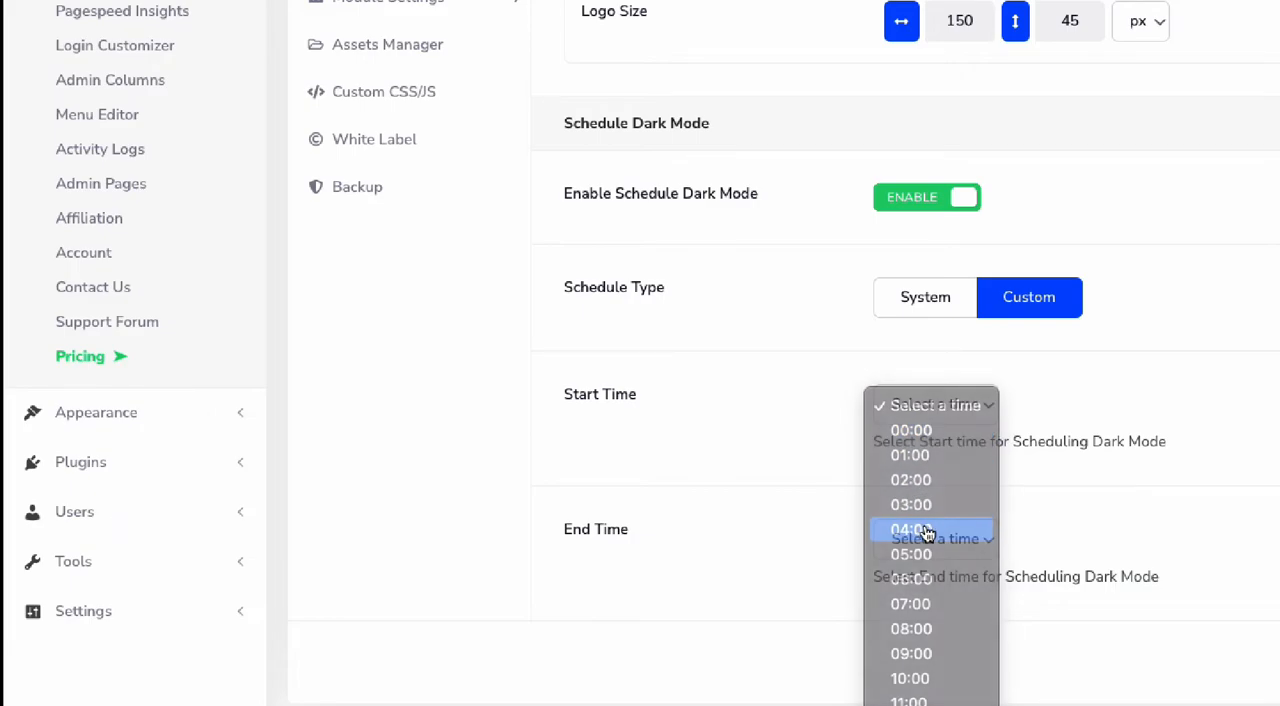
left_click(910, 529)
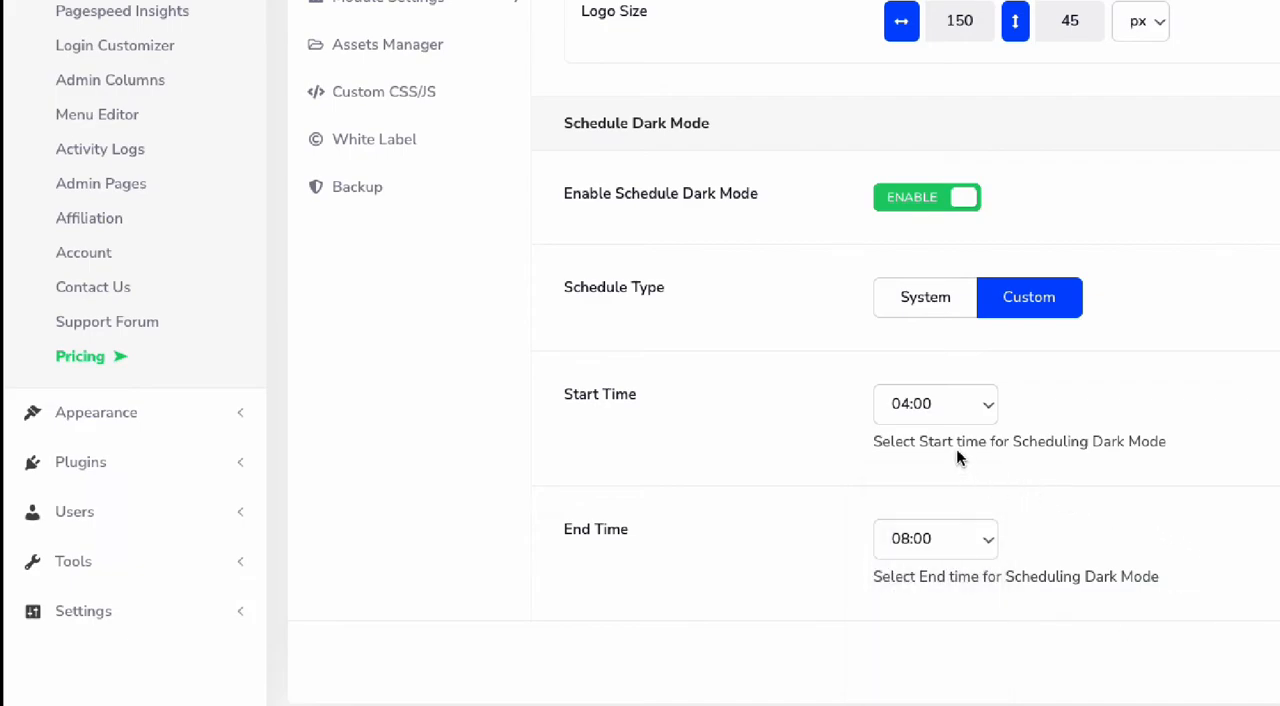
mouse_move(691, 408)
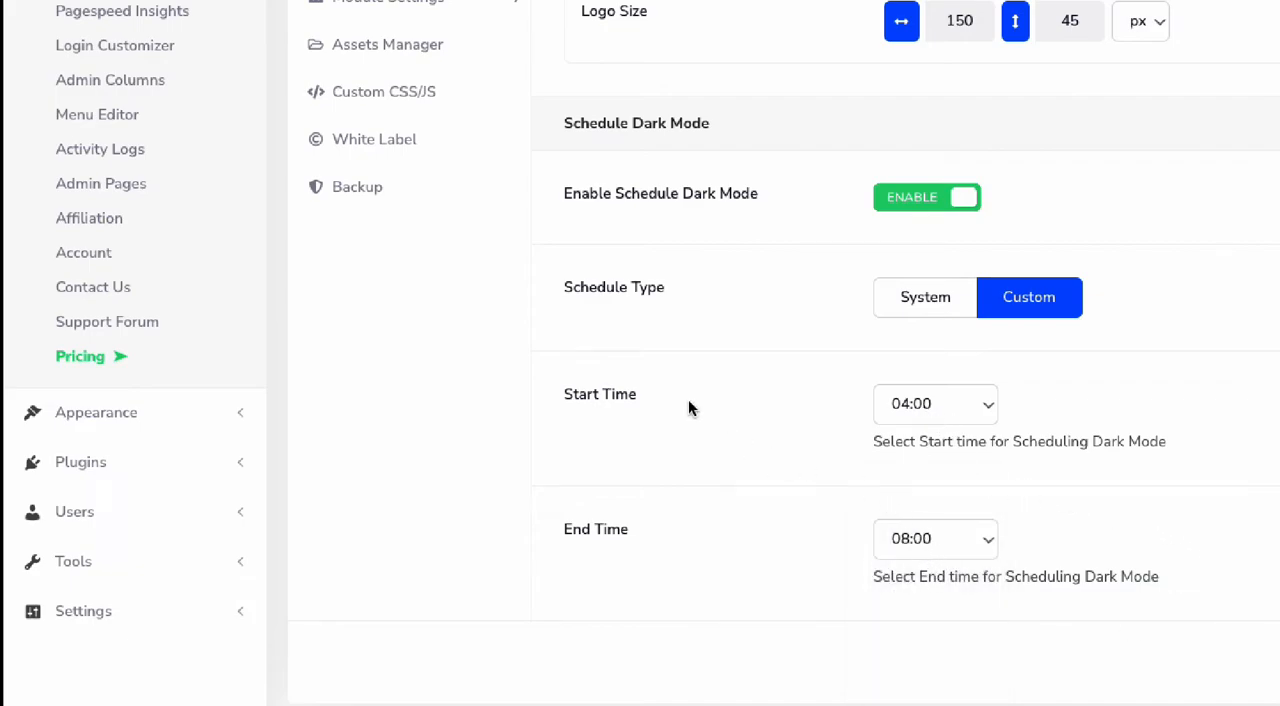
mouse_move(1028, 381)
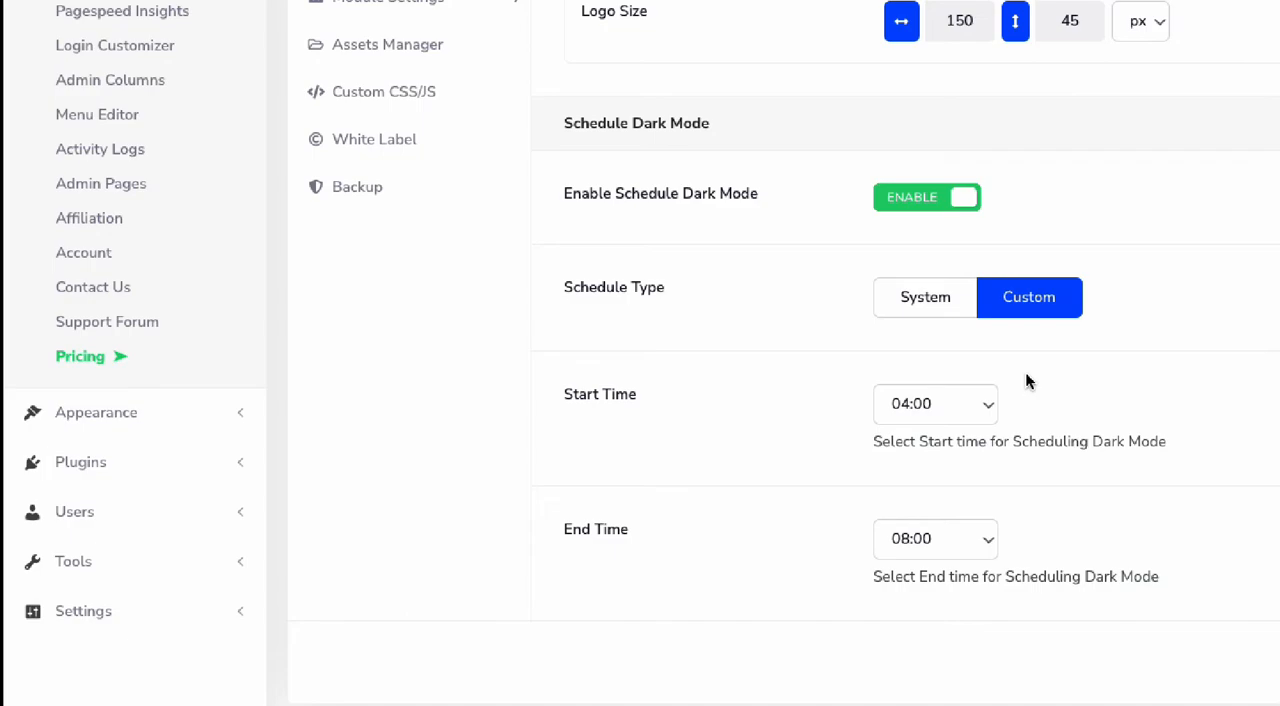
mouse_move(942, 334)
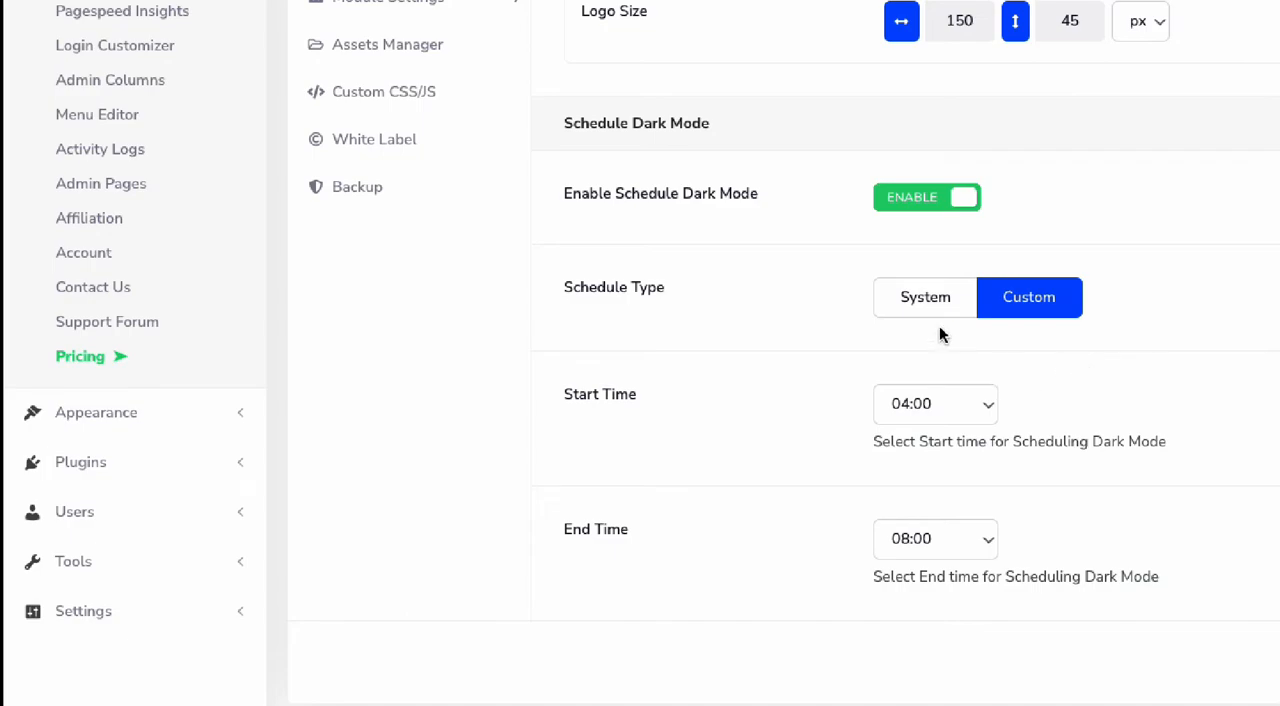
left_click(924, 297)
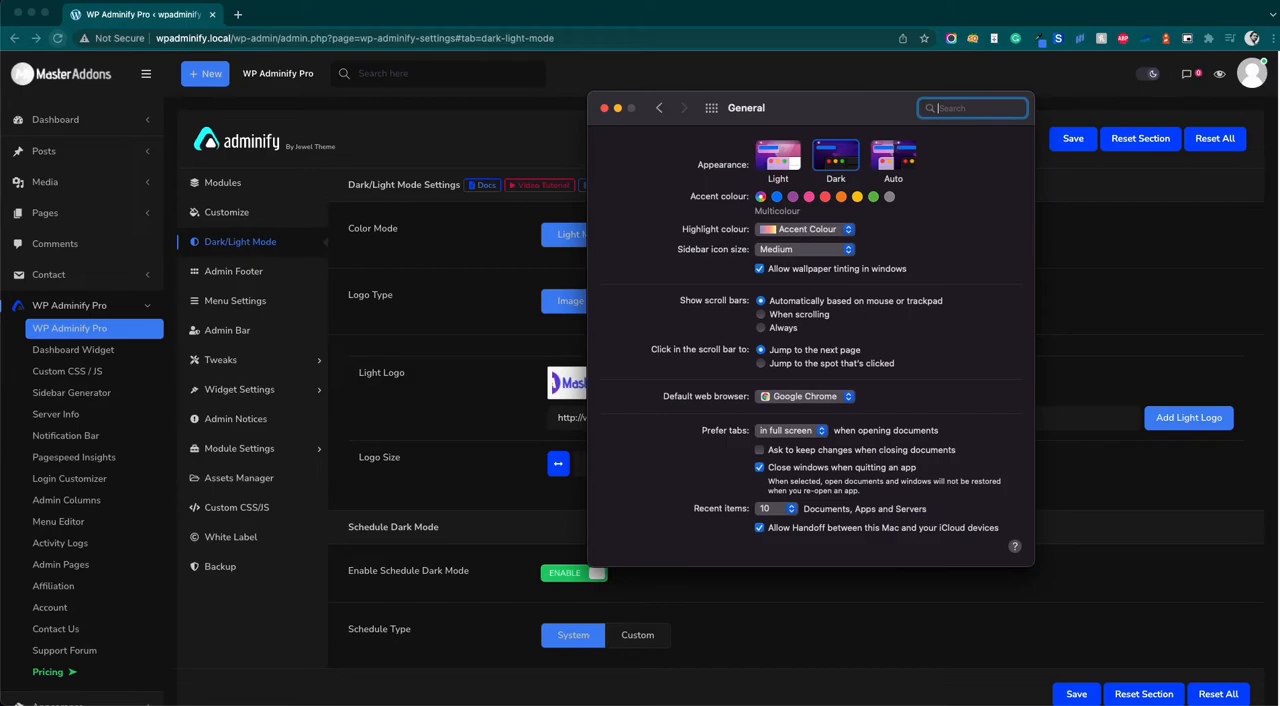
Switch macOS appearance Light, Dark, then Light again, with the admin following into light mode
left_click(778, 156)
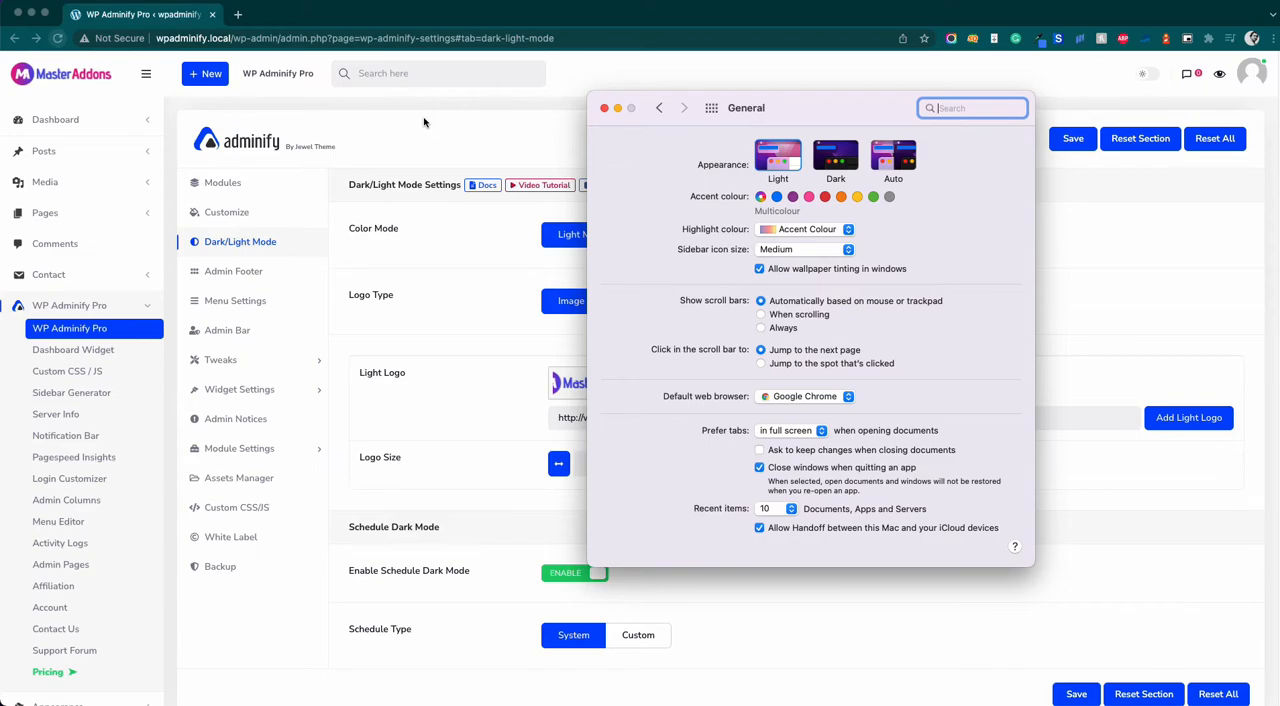
mouse_move(1116, 616)
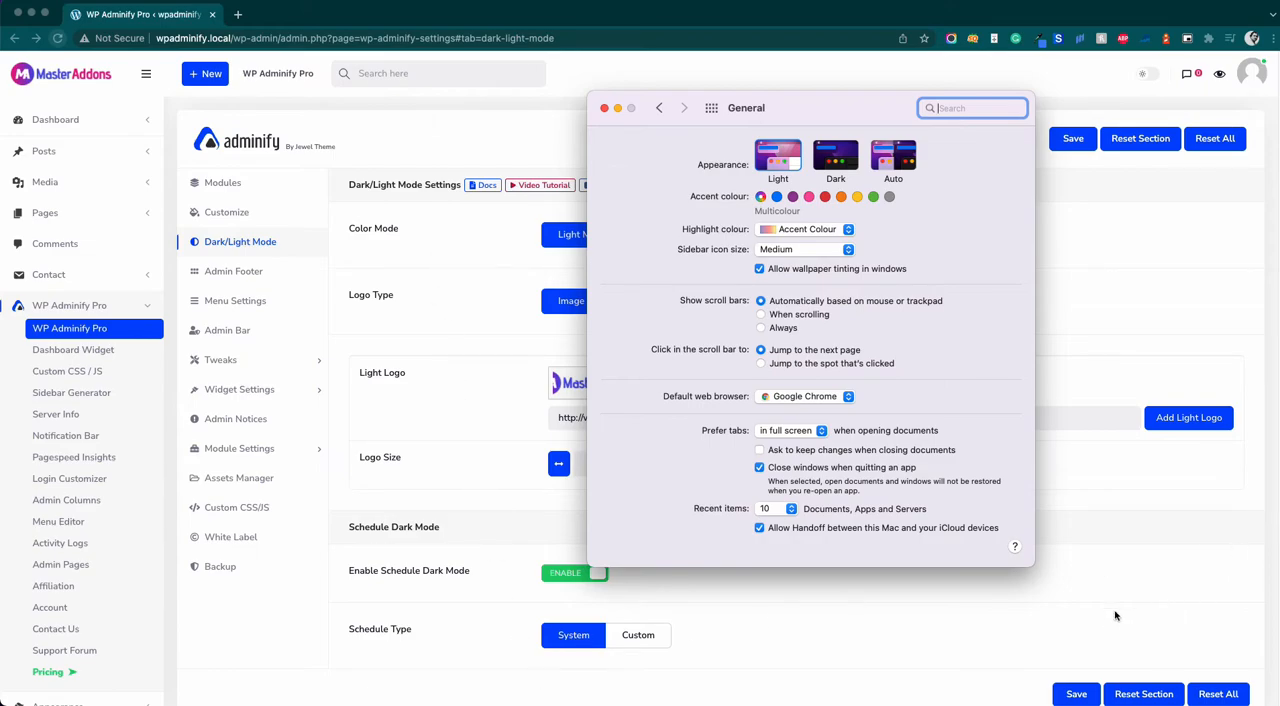
mouse_move(794, 107)
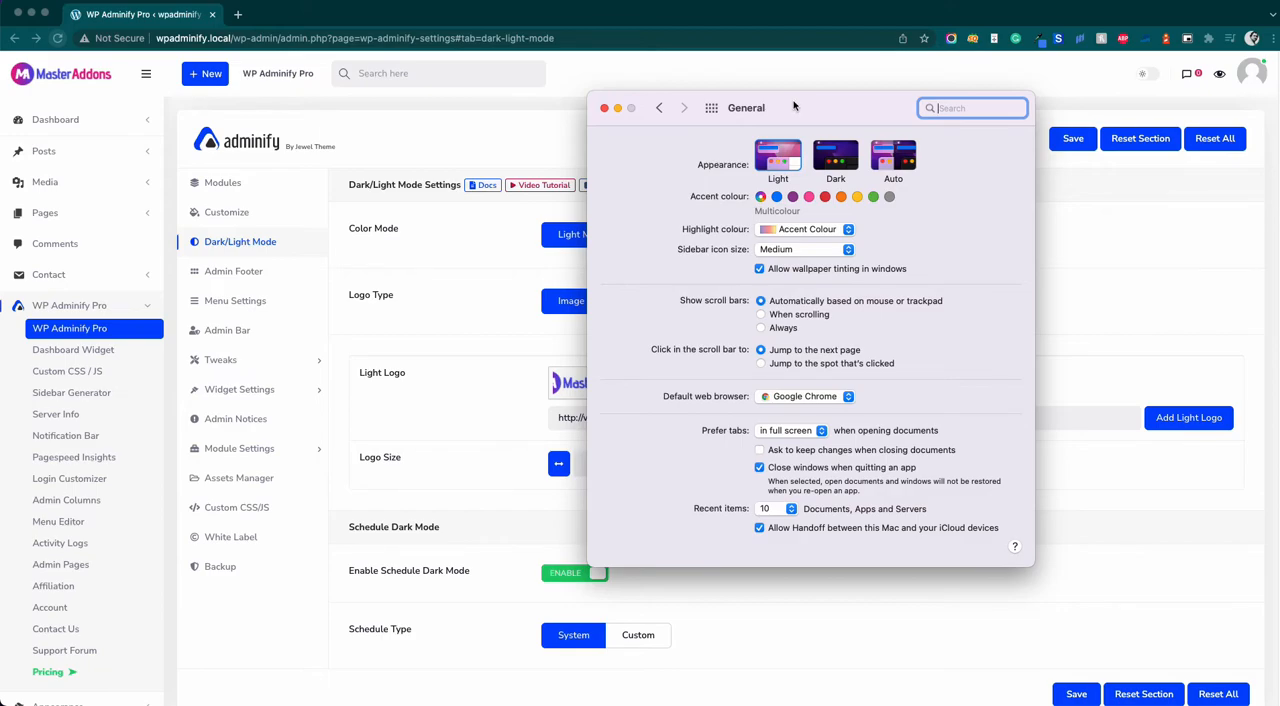
left_click(835, 158)
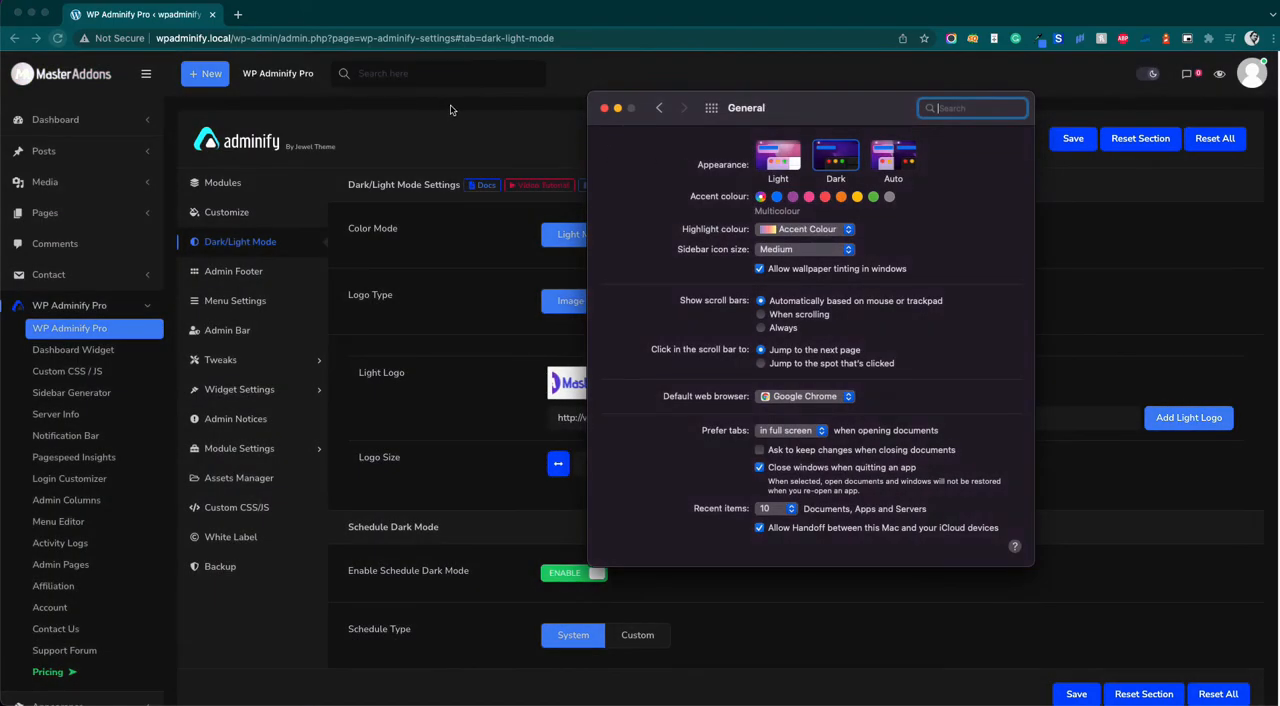
left_click(778, 156)
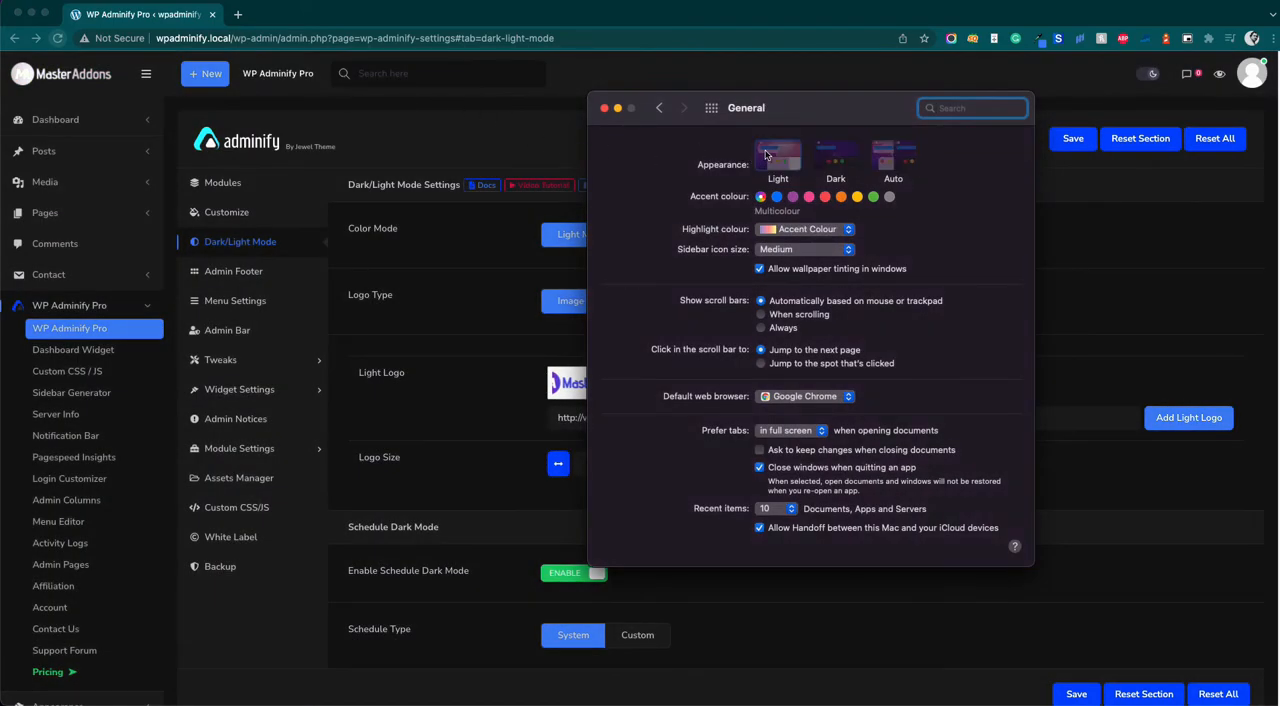
left_click(778, 157)
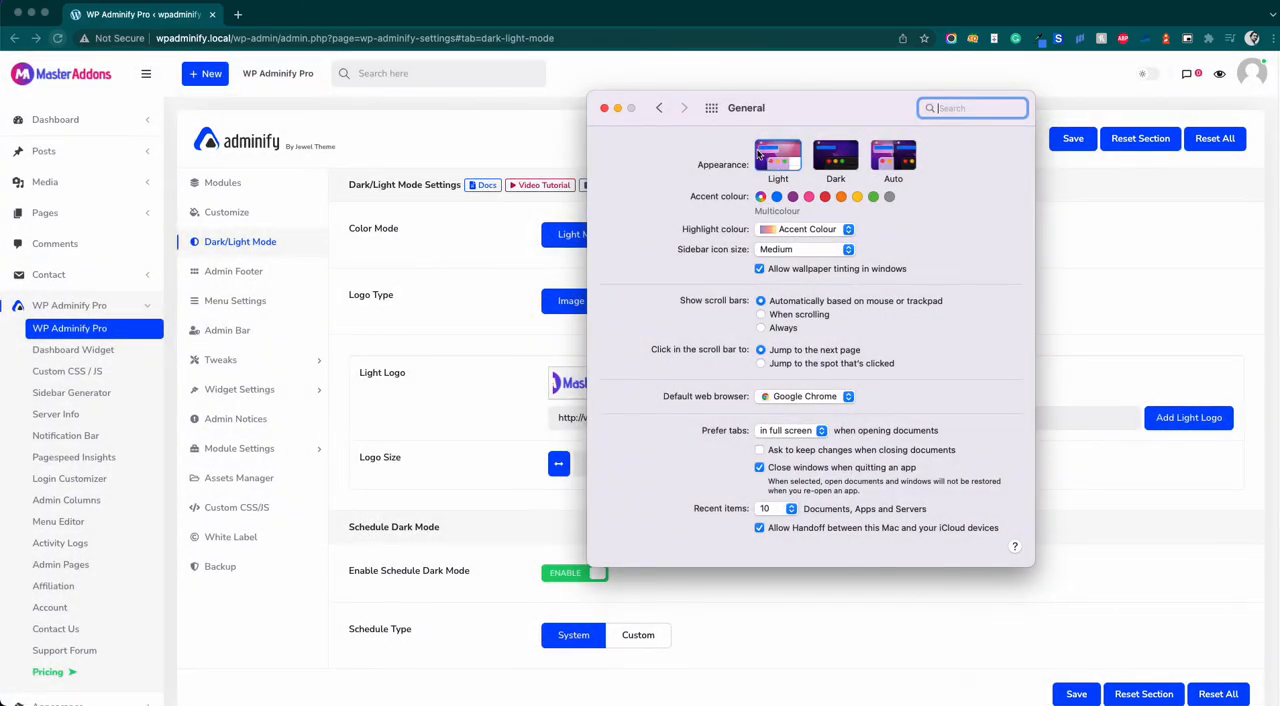
mouse_move(835, 155)
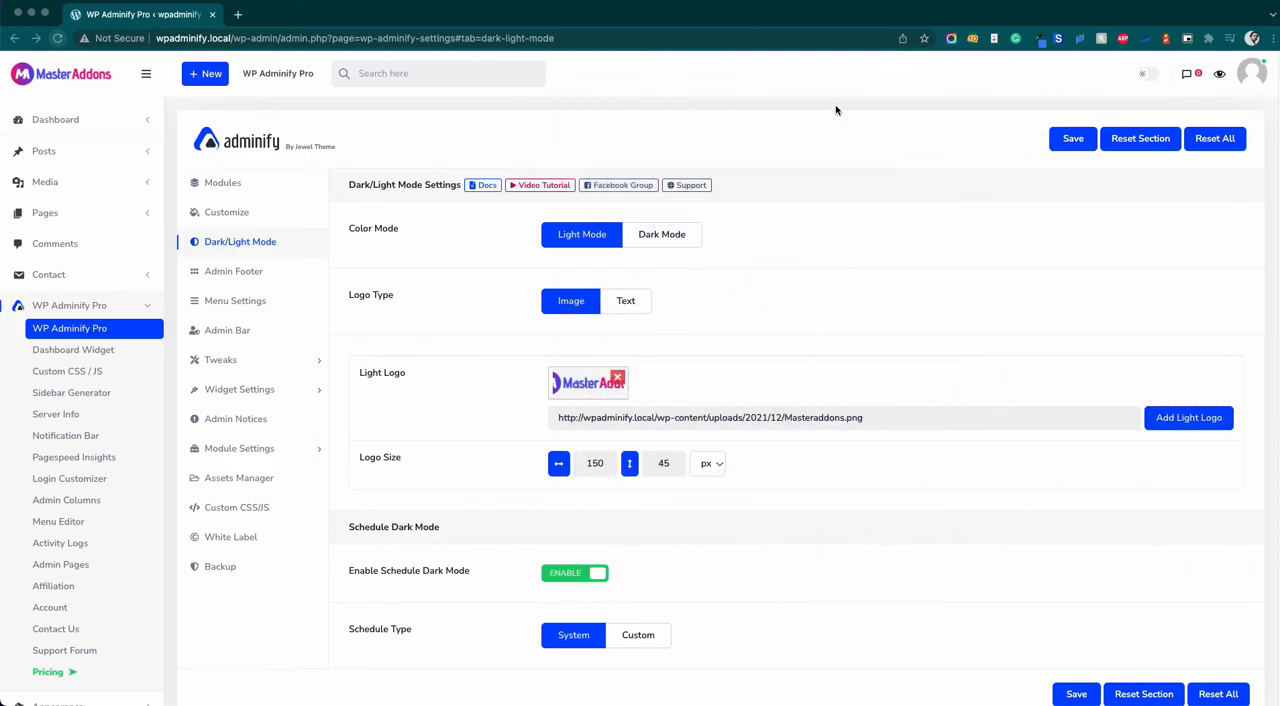
mouse_move(823, 122)
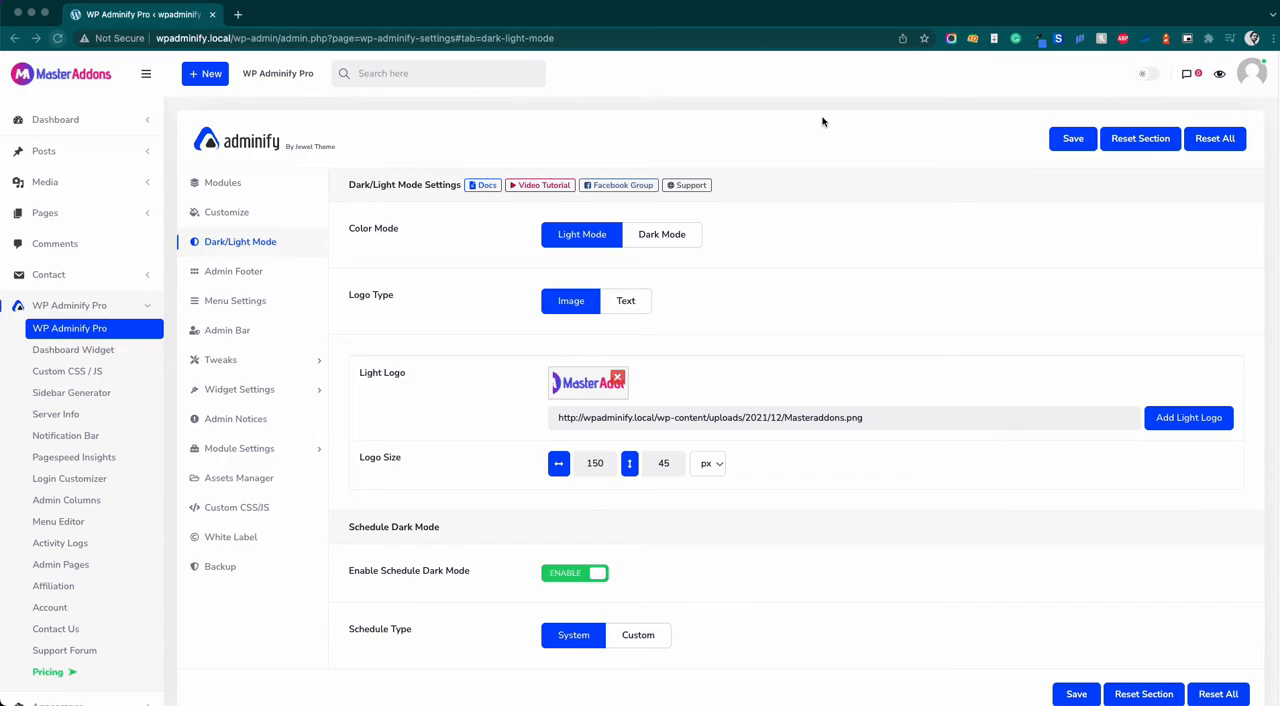